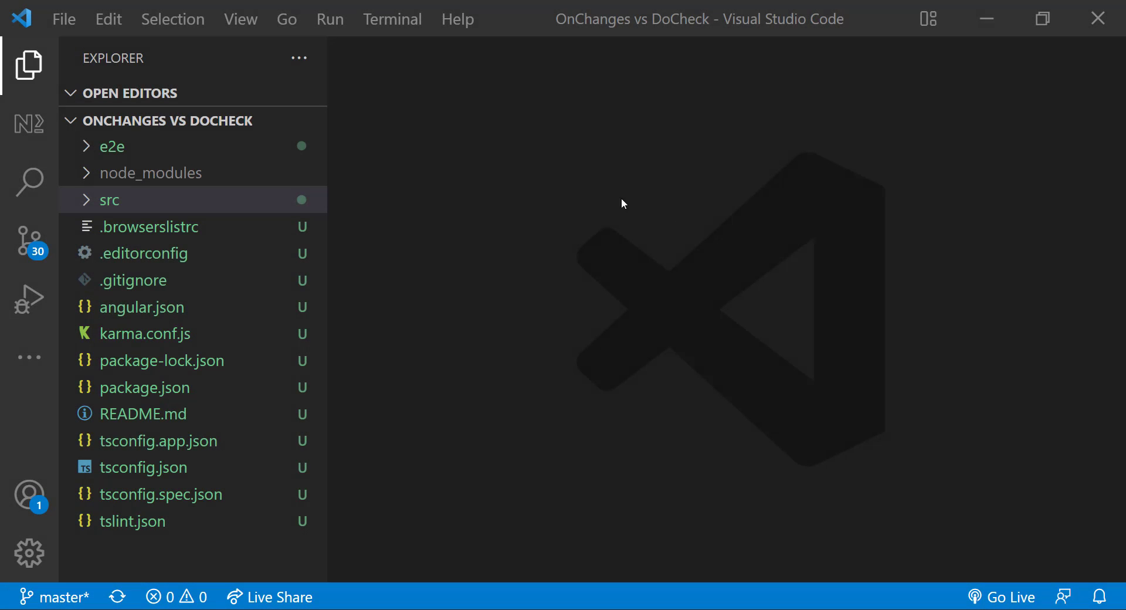
Step: Review app.component.html and app.component.ts with its ngOnChanges and ngDoCheck logging hooks
click(108, 201)
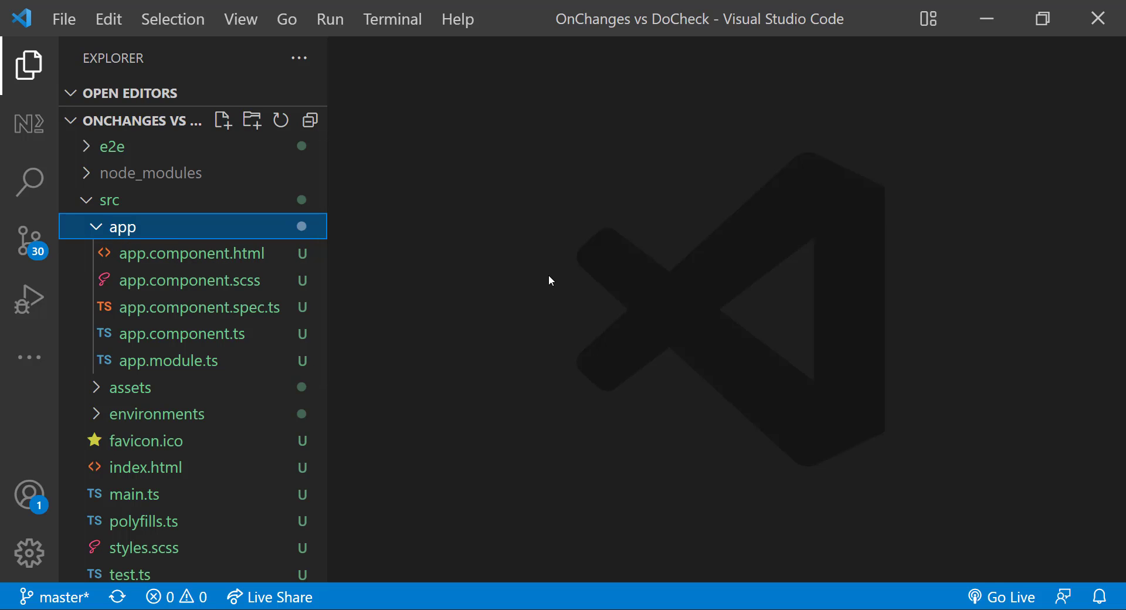
click(191, 253)
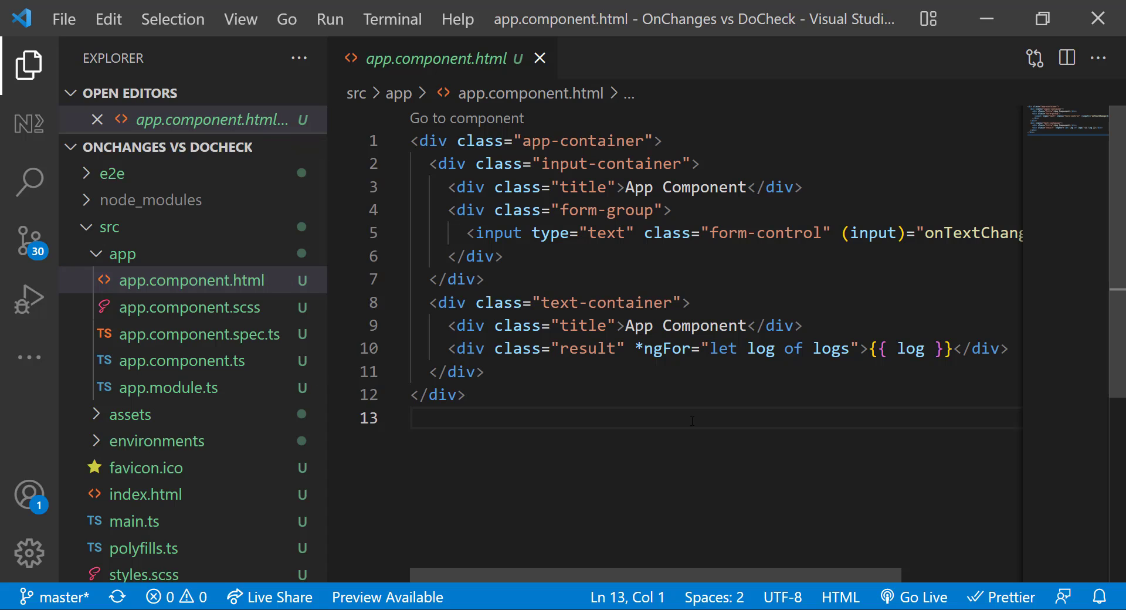
click(31, 59)
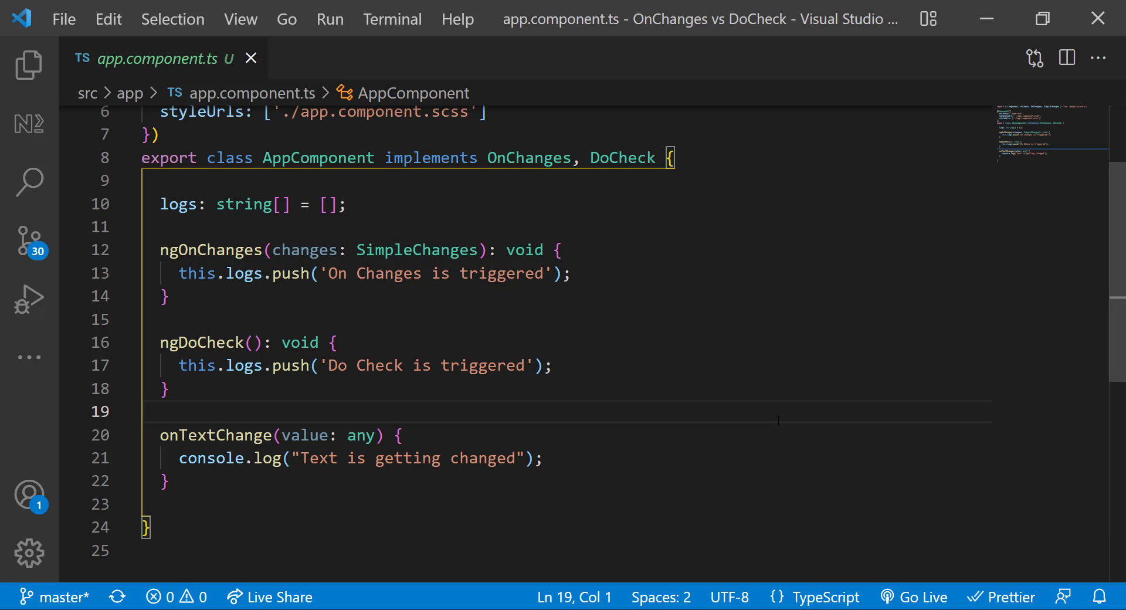
click(27, 66)
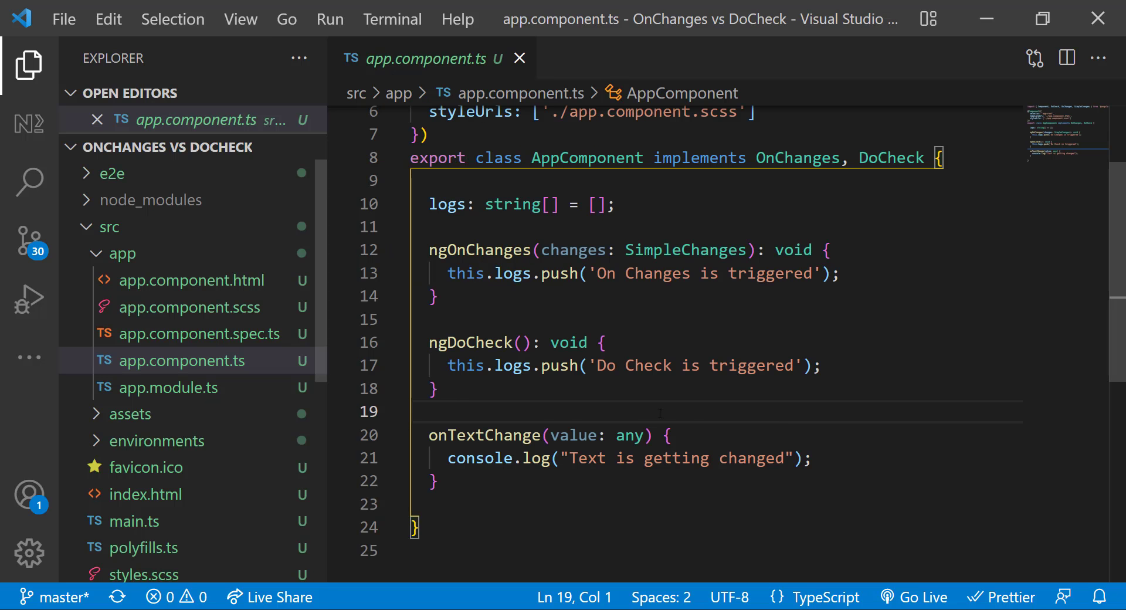
click(190, 280)
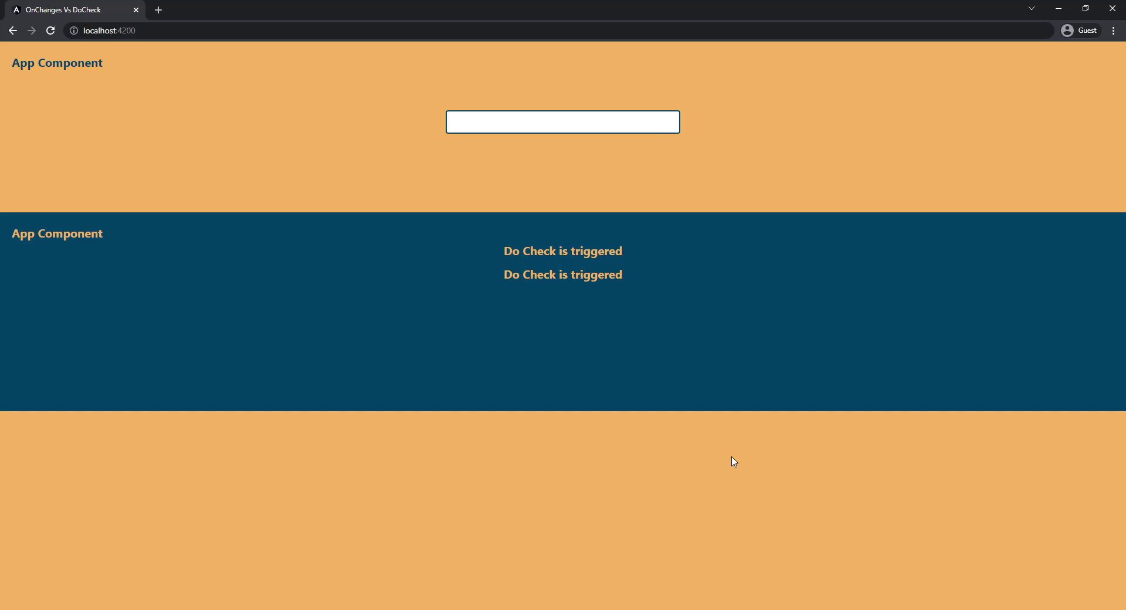
Step: Check DevTools briefly, then enter 'some' in the text box so Do Check lines grow to six
key(F12)
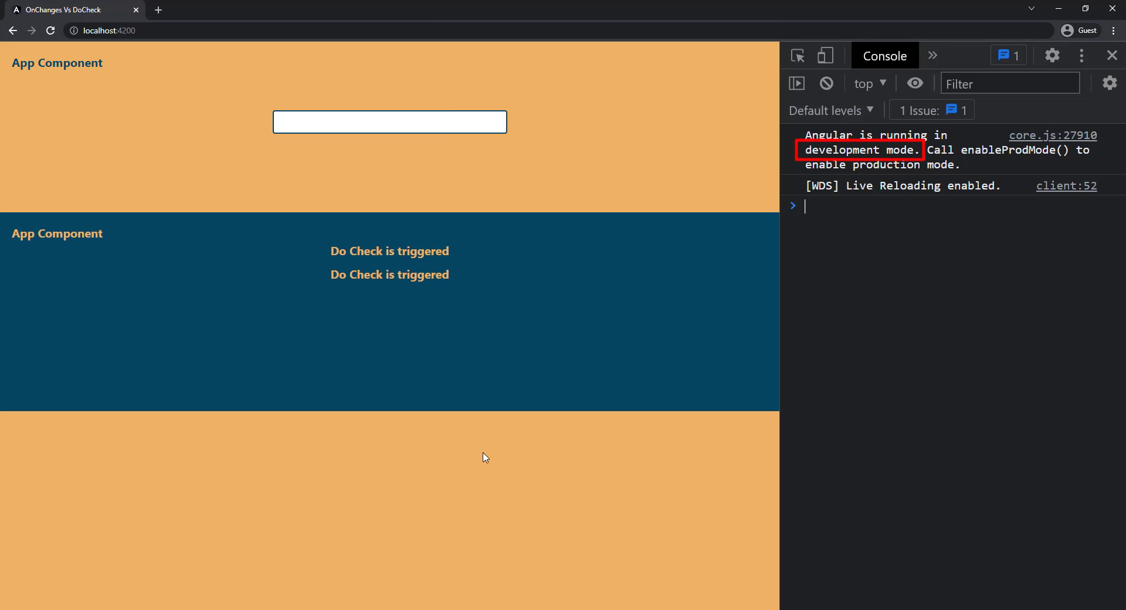
click(1113, 55)
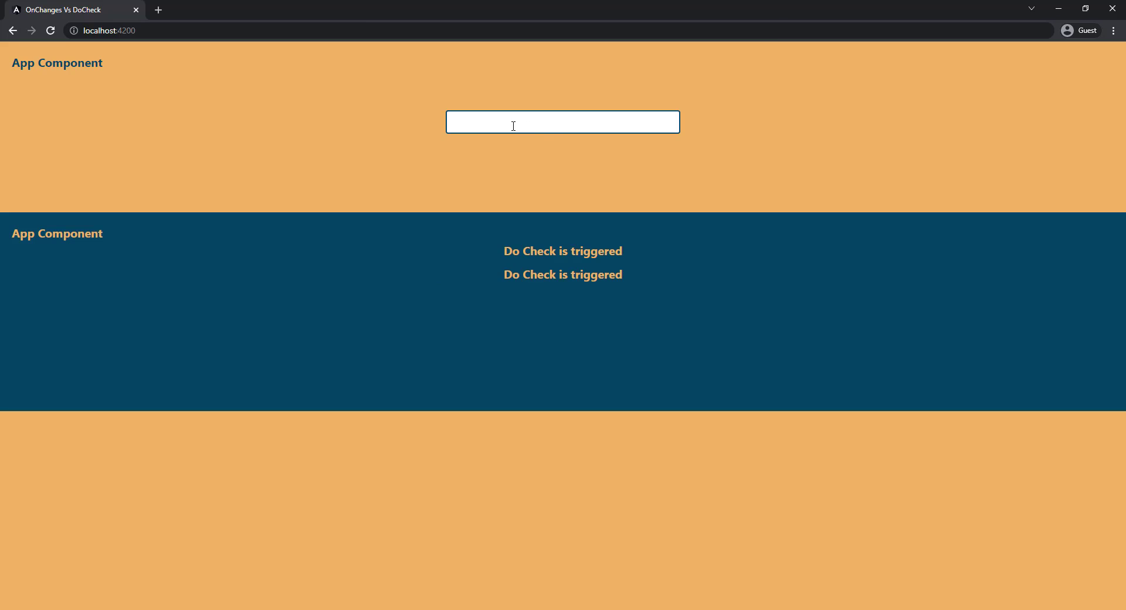
text(so)
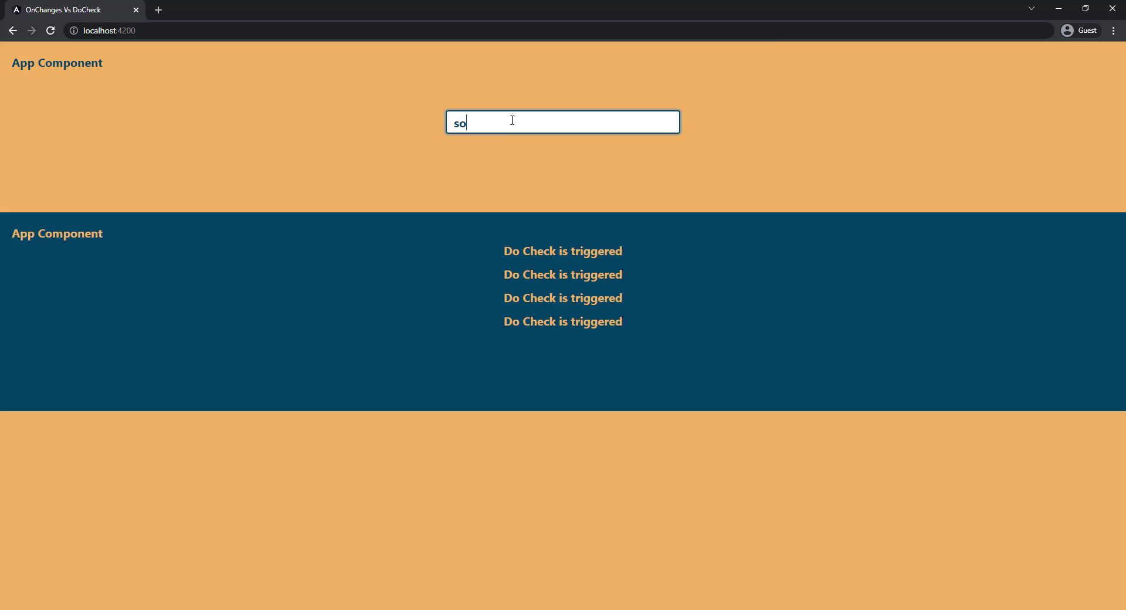
text(me)
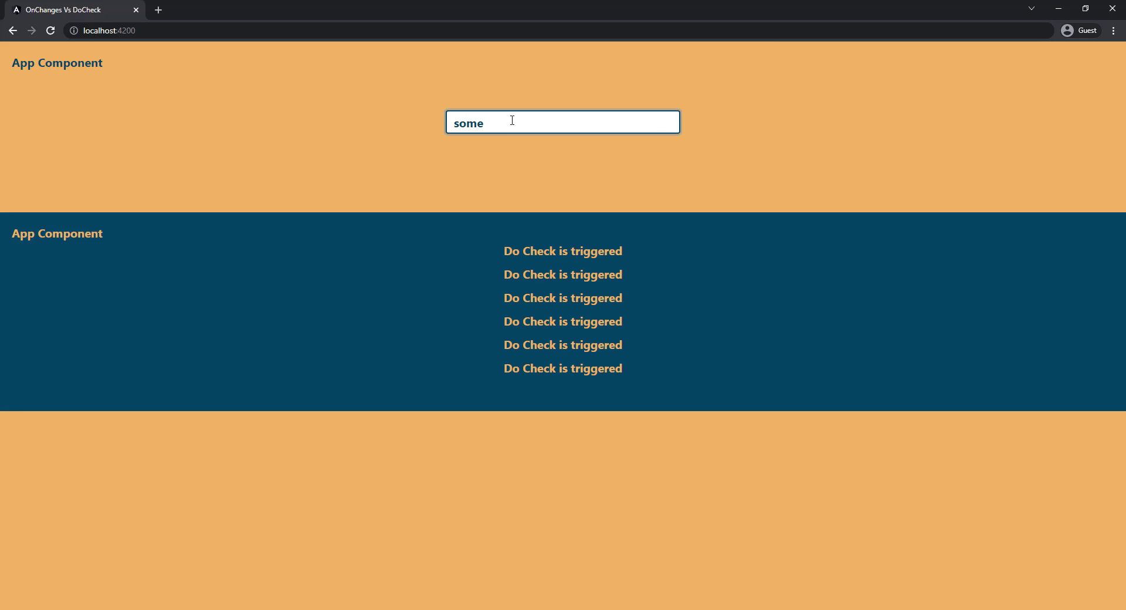
Step: Insert <app-child></app-child> into app.component.html and review the child component's template and class
click(392, 19)
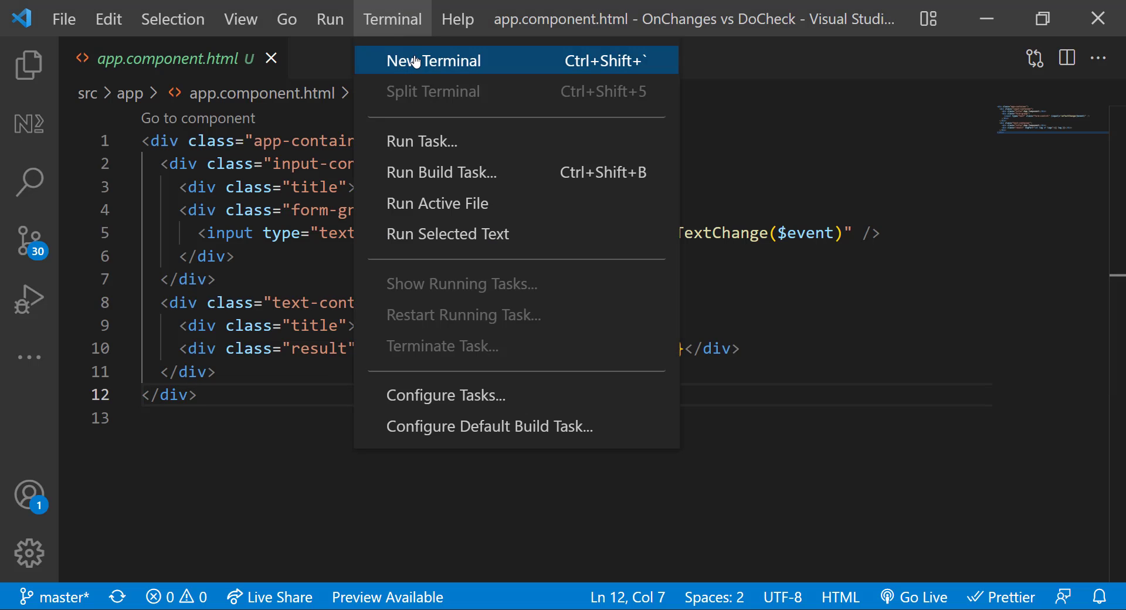
click(434, 61)
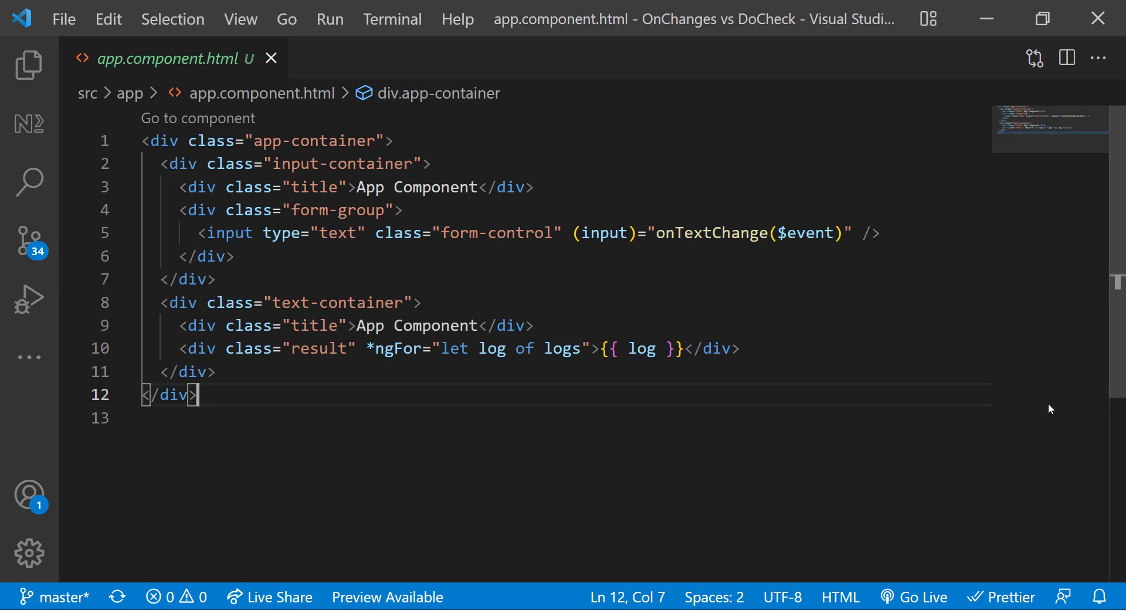
text(<app-child></app-child>)
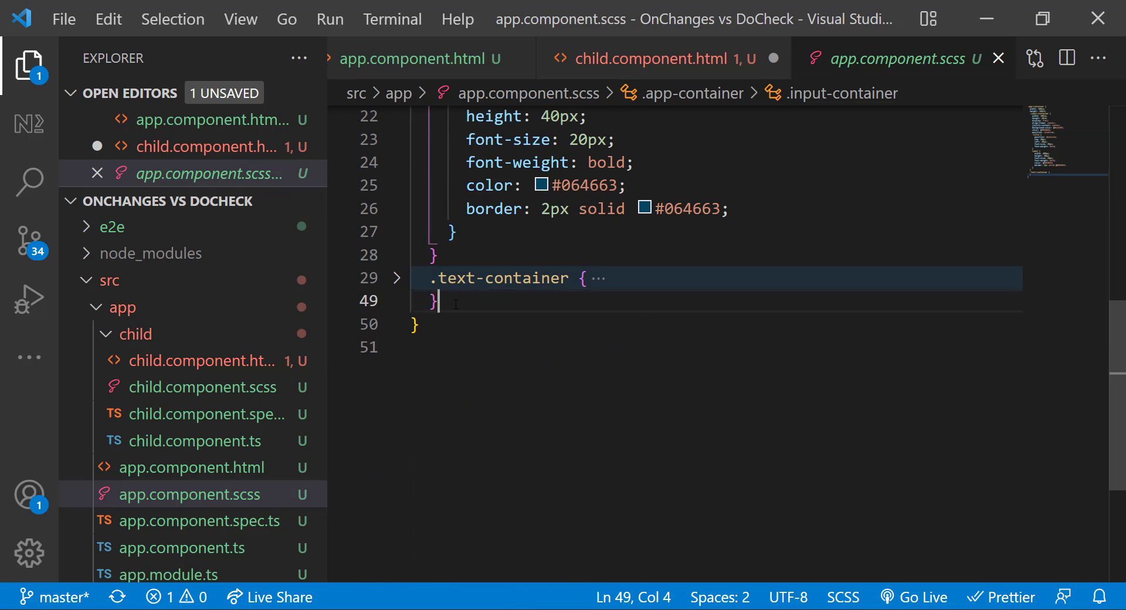
click(202, 387)
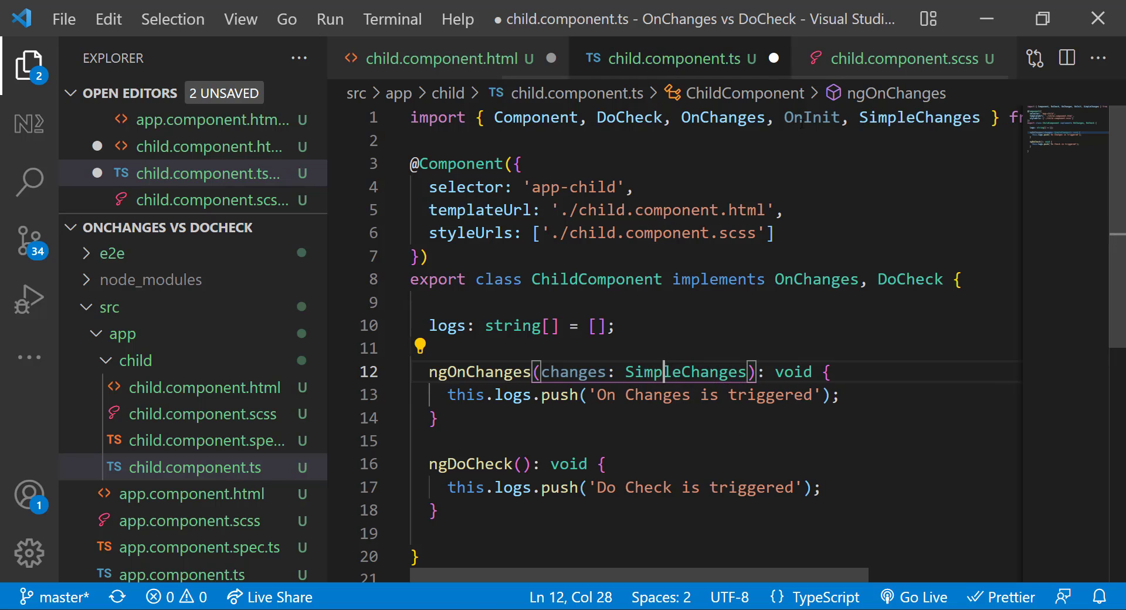
click(409, 59)
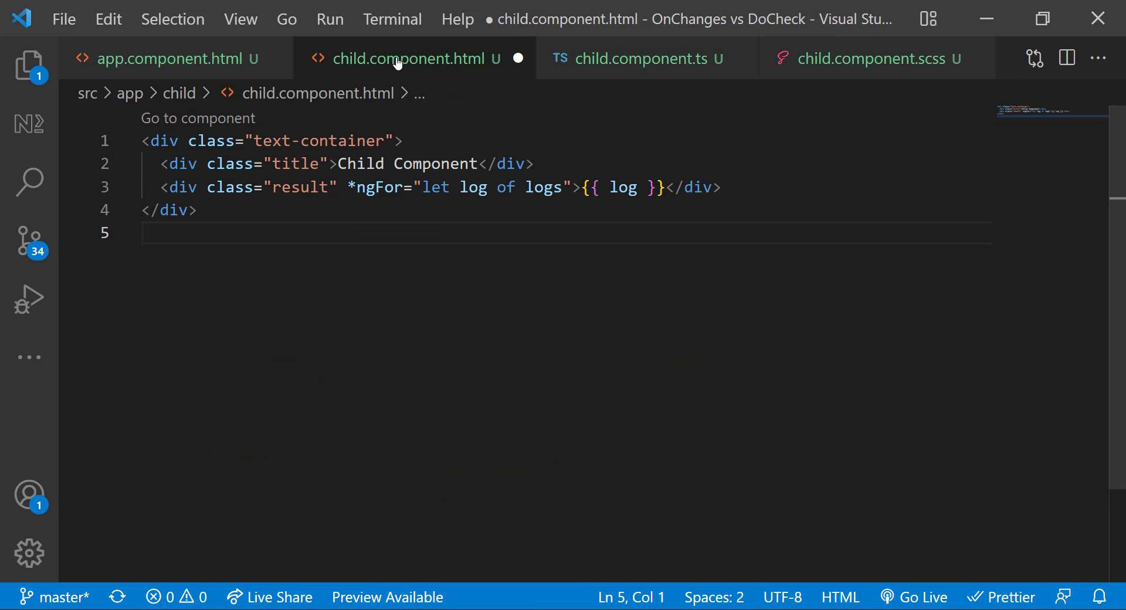
click(877, 59)
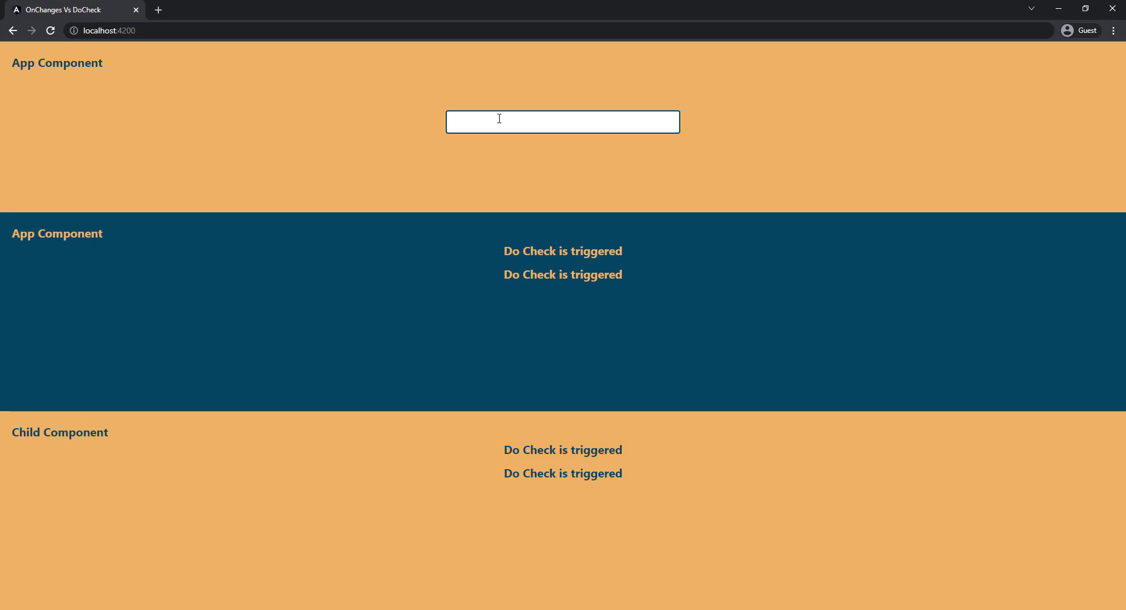
Step: Enter 'sdf' in the page's text box to observe the Child Component's Do Check logs
text(sdf)
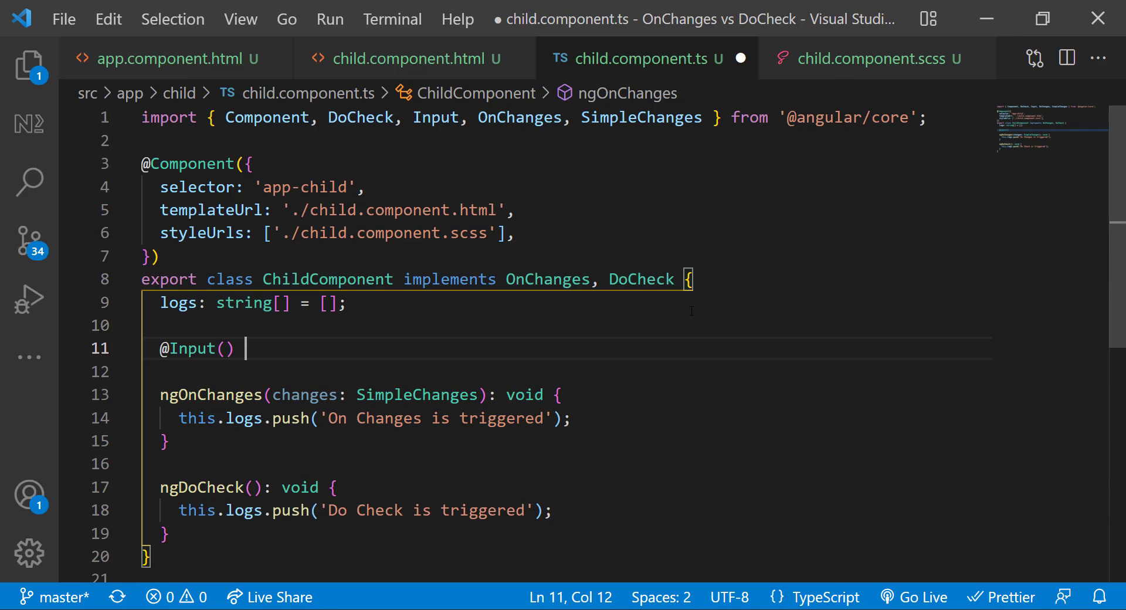
text(inputValue = "";)
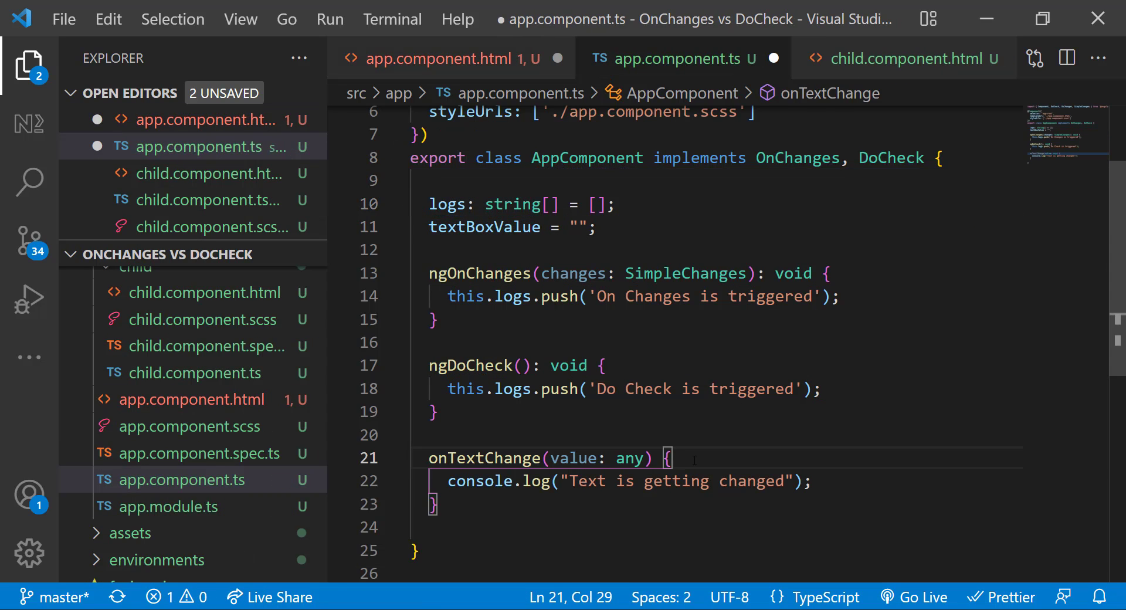
text(this.textBoxValue = value;)
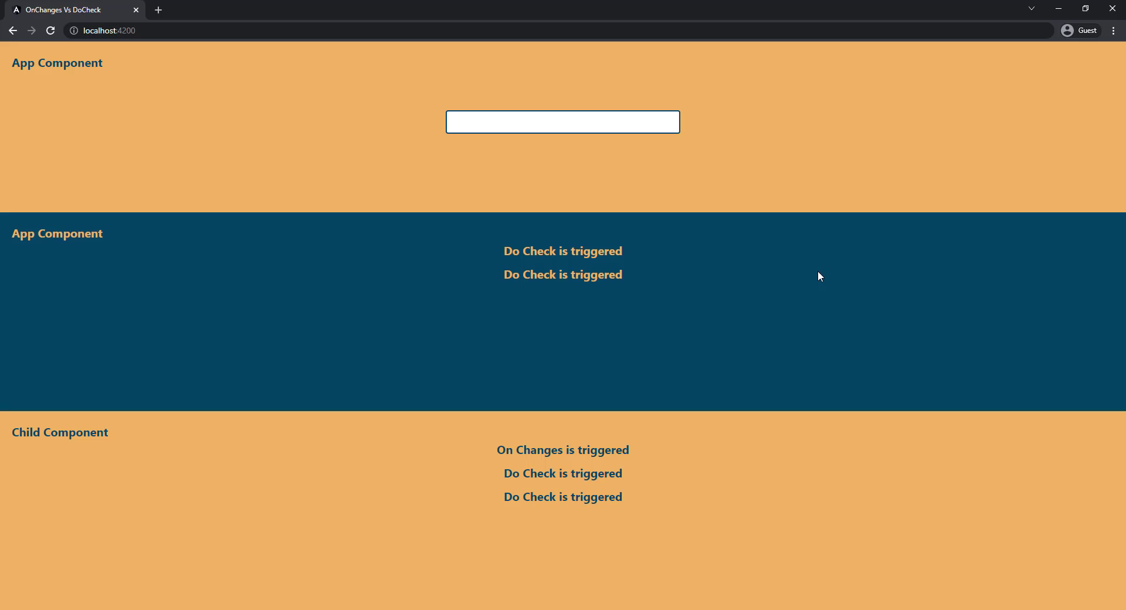
mouse_move(563, 143)
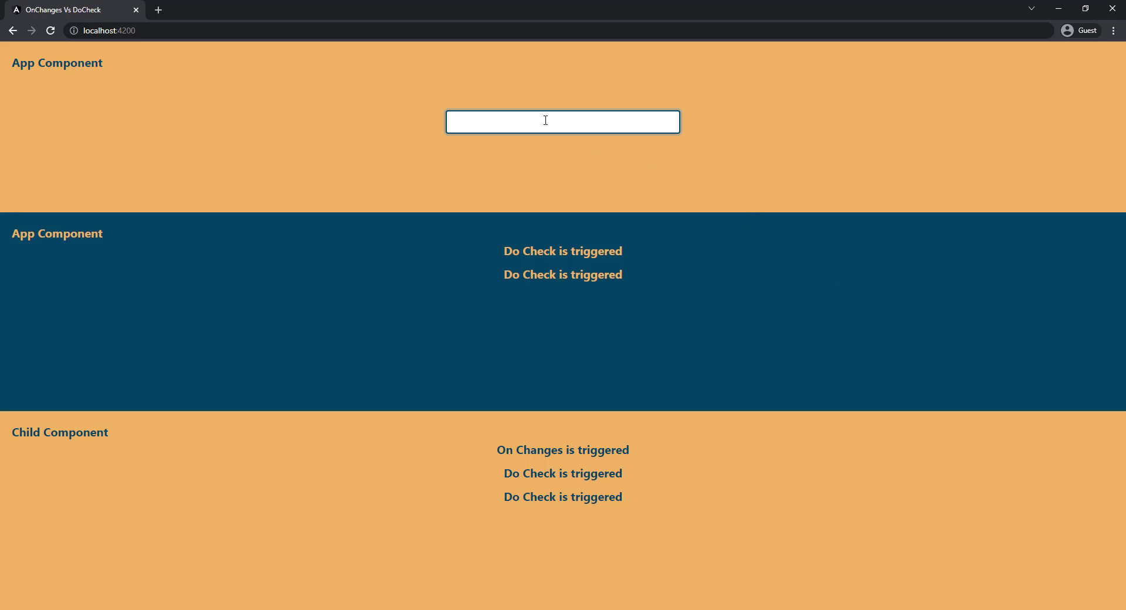
Step: Enter 'sd' in the text box so the child logs On Changes alongside Do Check
text(s)
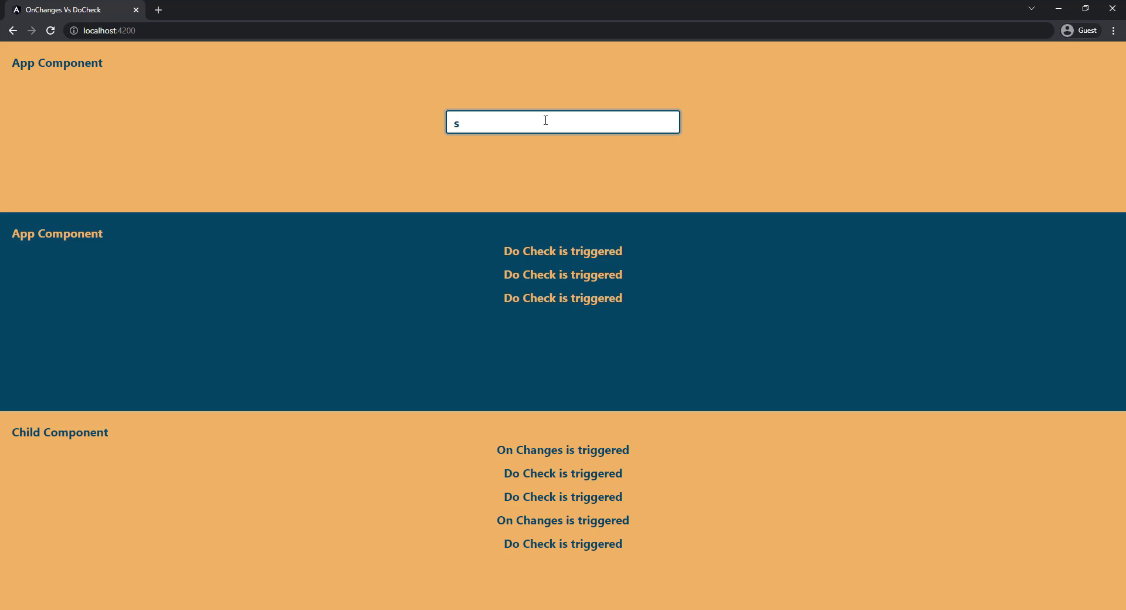
text(d)
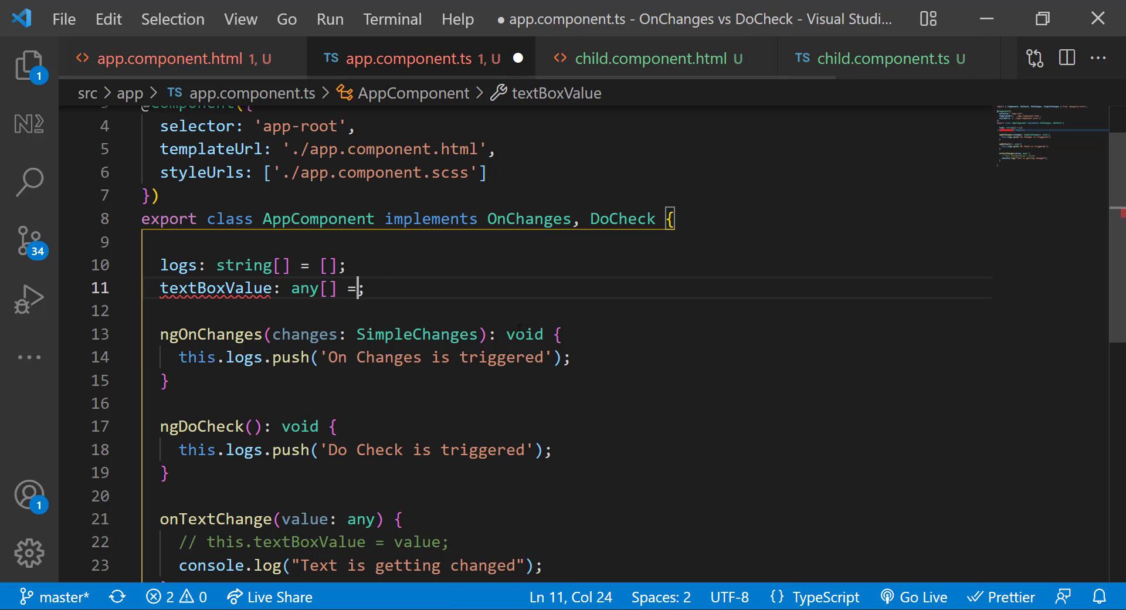
Step: Retype textBoxValue as any[] = [] and push each value onto it instead of reassigning
text(this.textBoxValue.push(value)
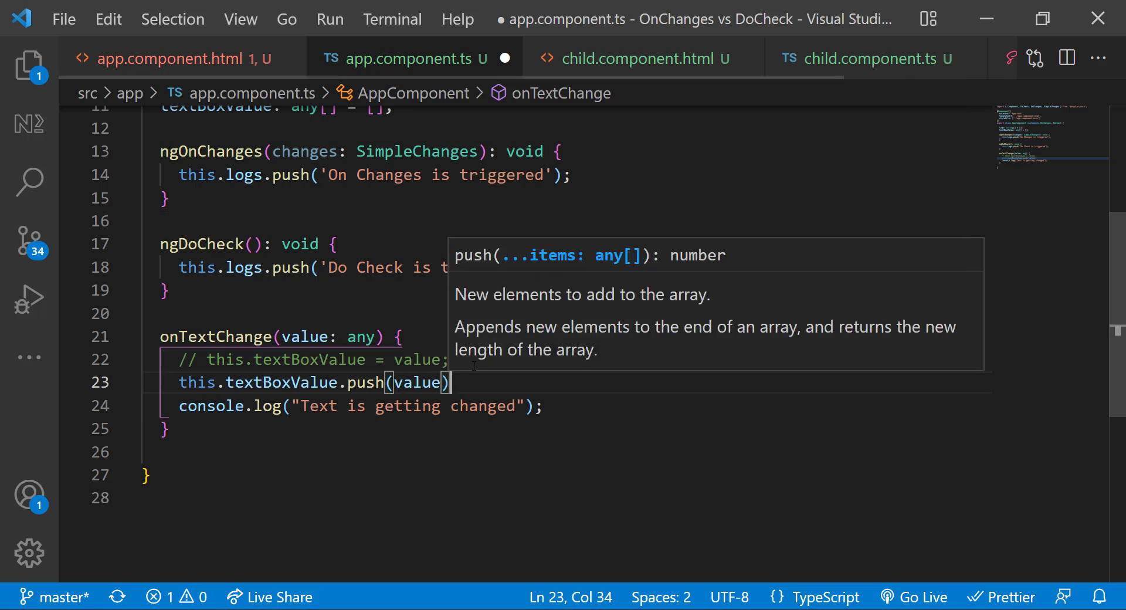
click(868, 58)
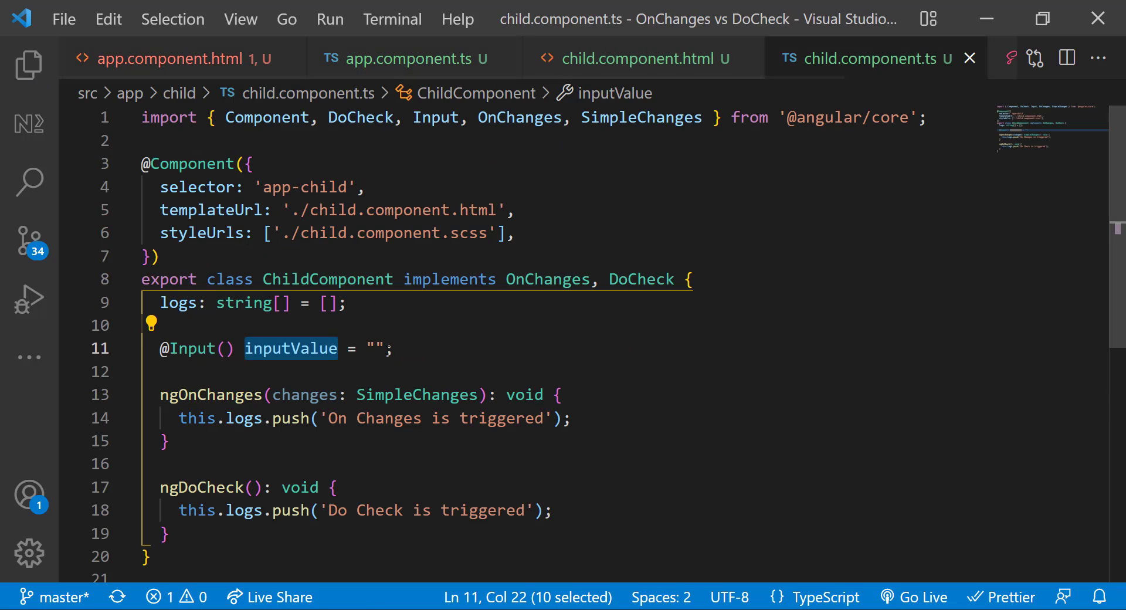
text(: any[] =)
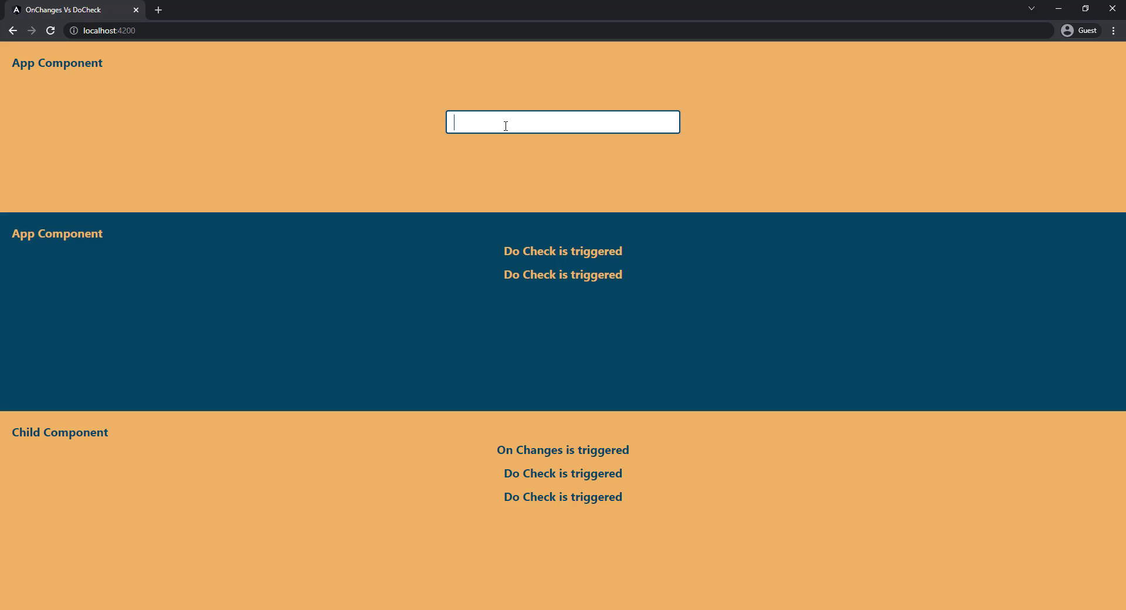
Step: Enter 'sdf' so the child adds only Do Check entries and no new On Changes
text(s)
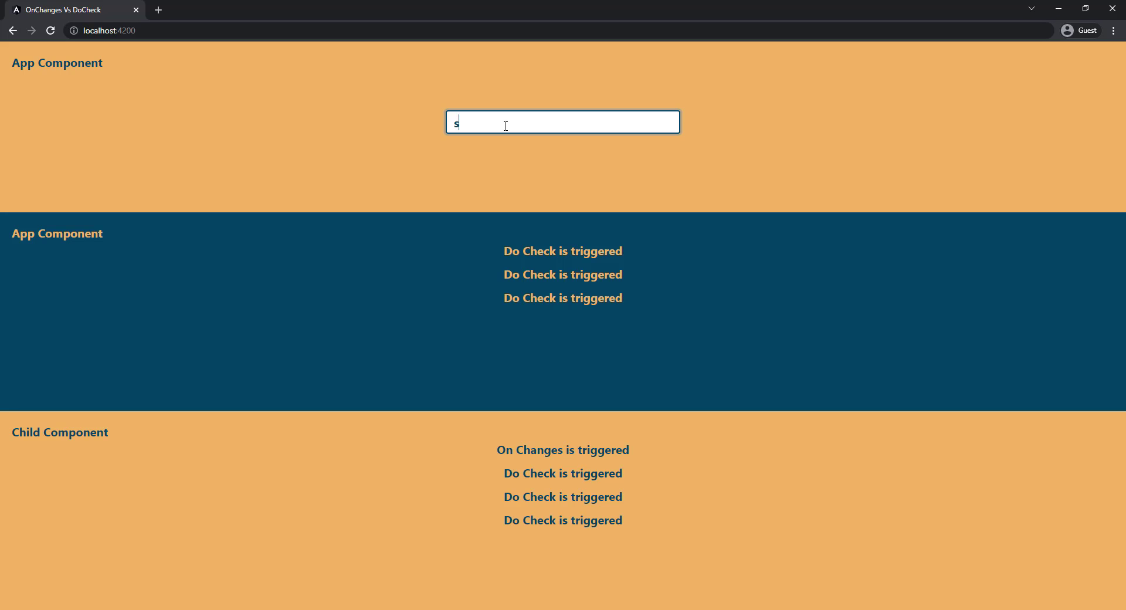
text(df)
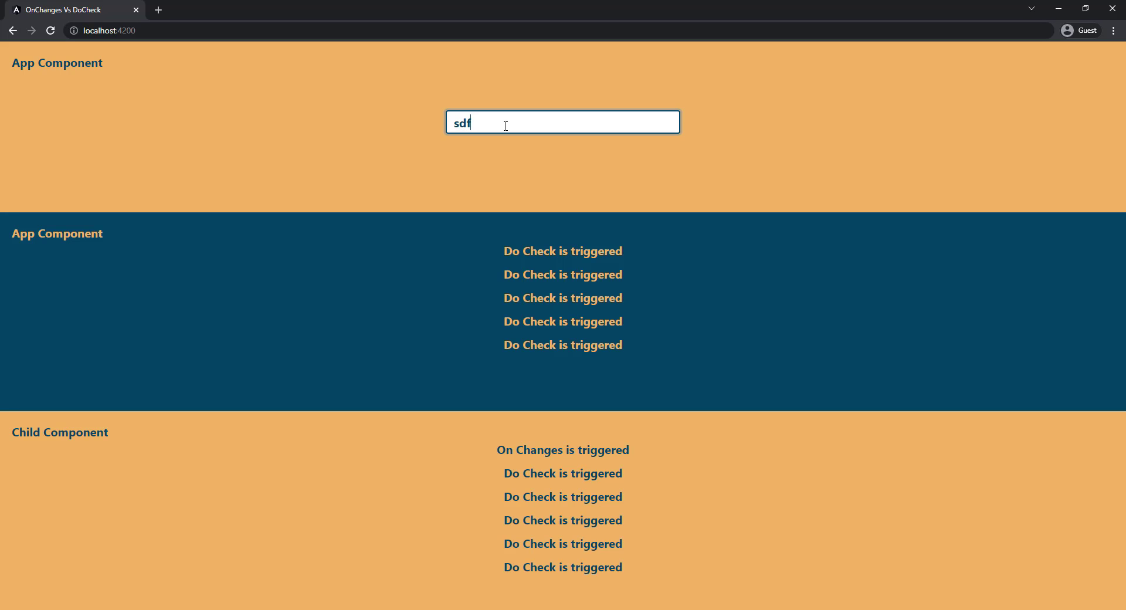